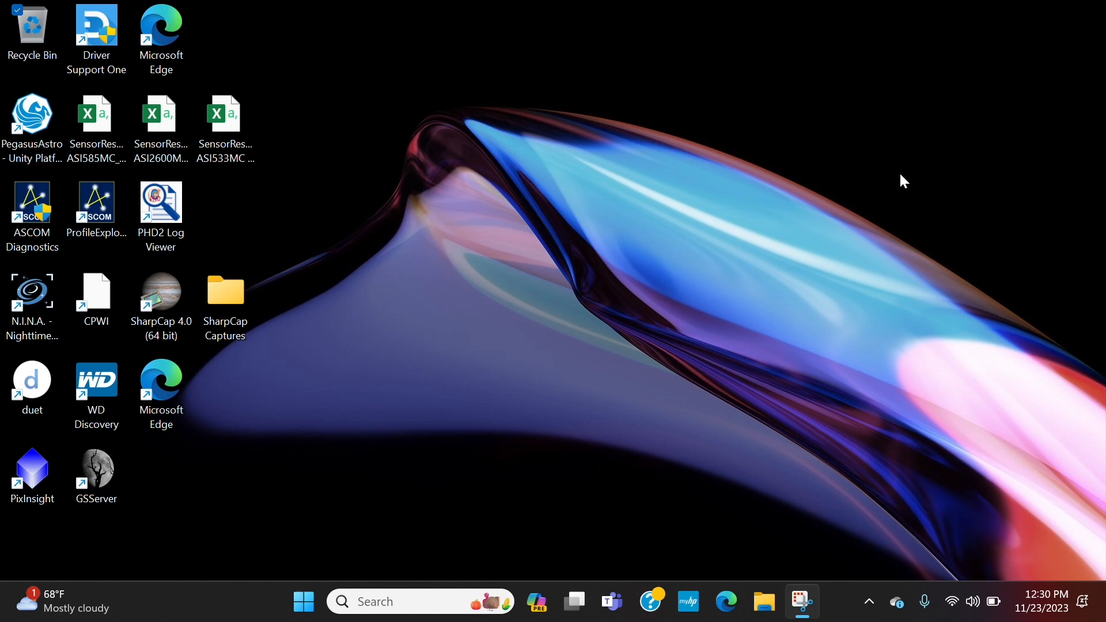
- Search Windows for "usb" so USB settings appears as the best match
{"action": "left_click", "coordinate": [419, 601]}
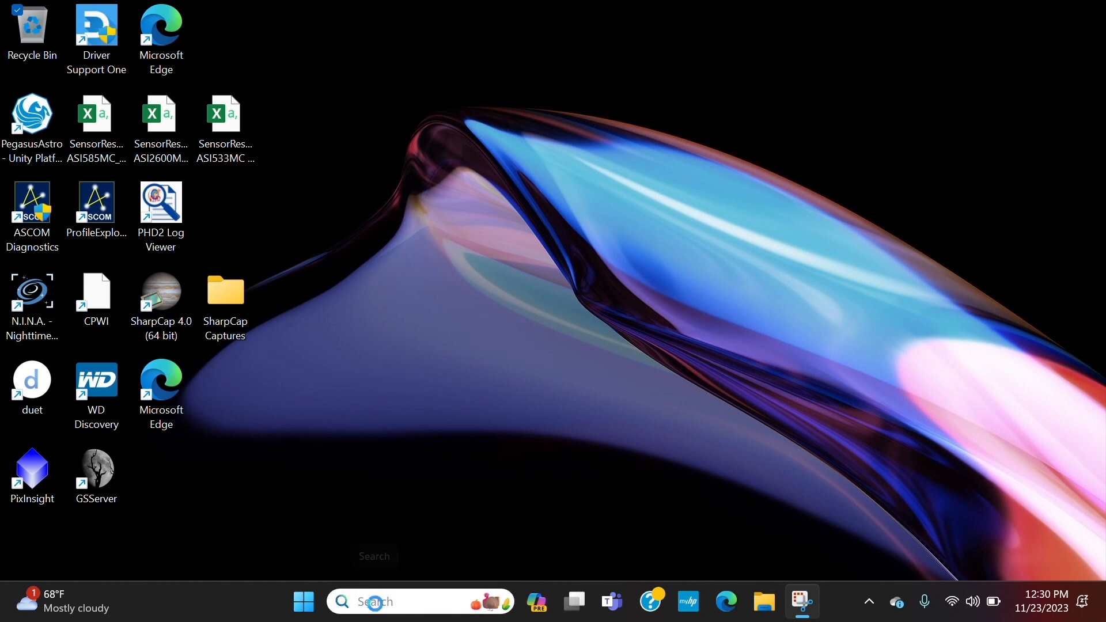
{"action": "type", "text": "u"}
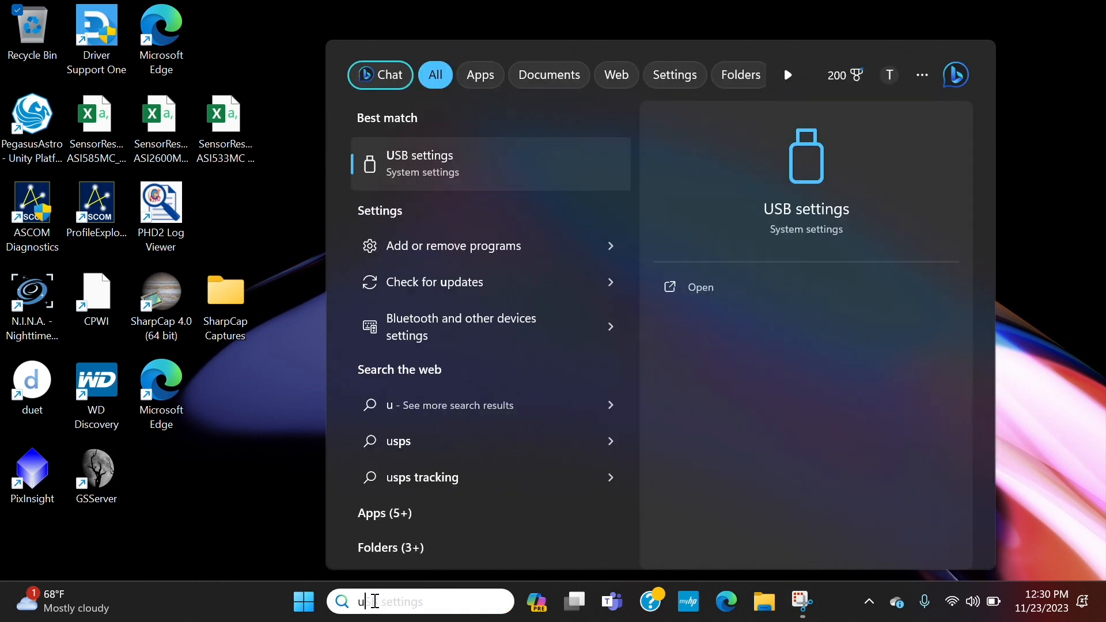
{"action": "type", "text": "sb"}
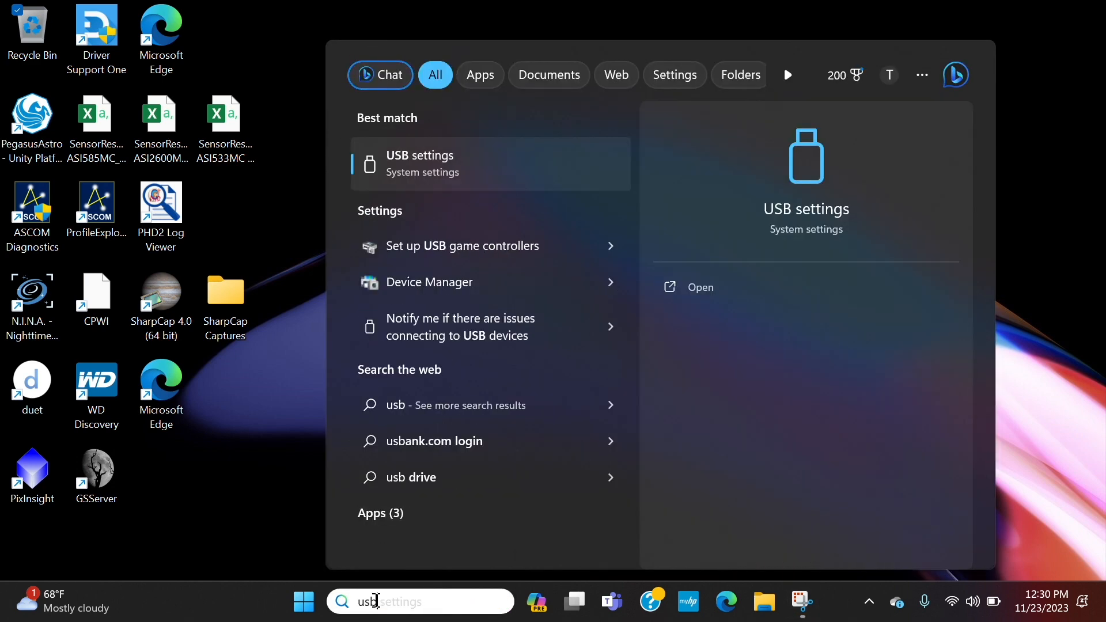
{"action": "mouse_move", "coordinate": [445, 178]}
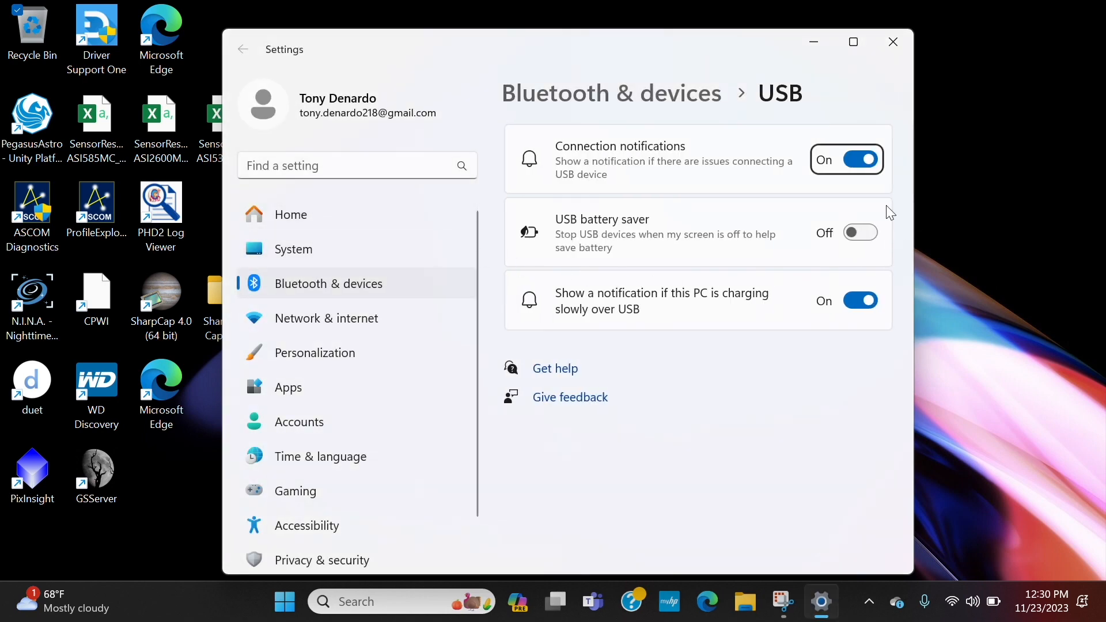
{"action": "mouse_move", "coordinate": [640, 261]}
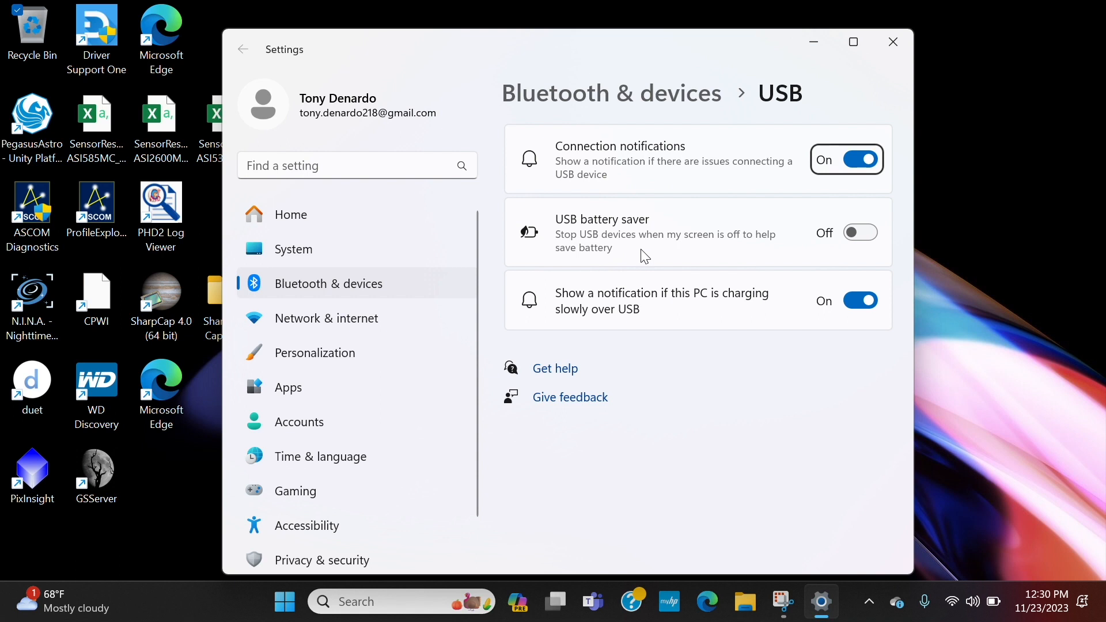
{"action": "mouse_move", "coordinate": [737, 252]}
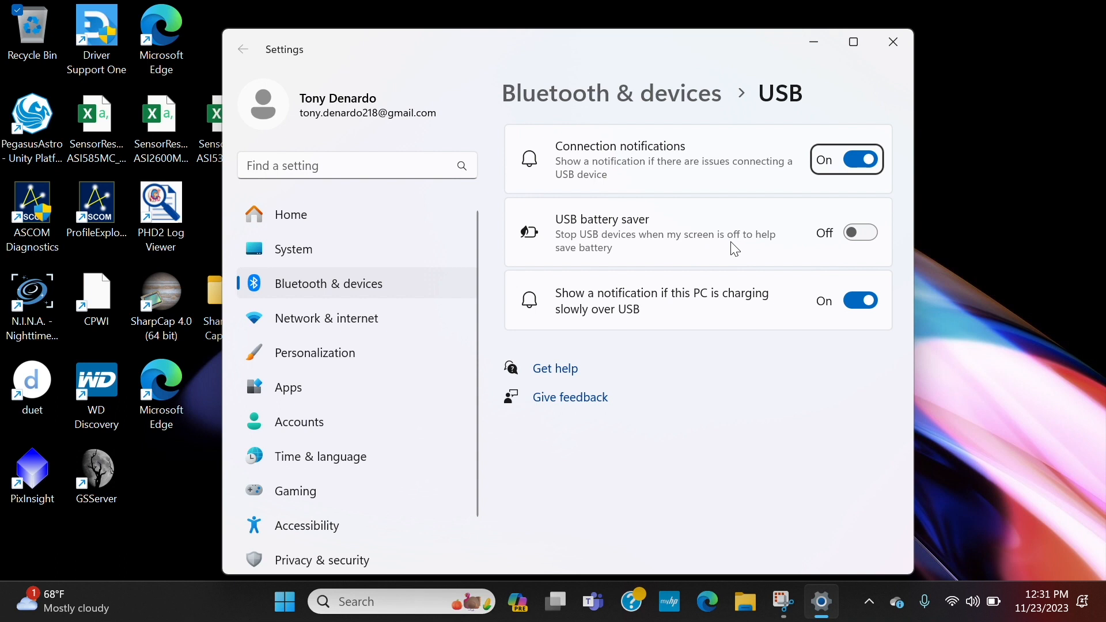
{"action": "mouse_move", "coordinate": [883, 216]}
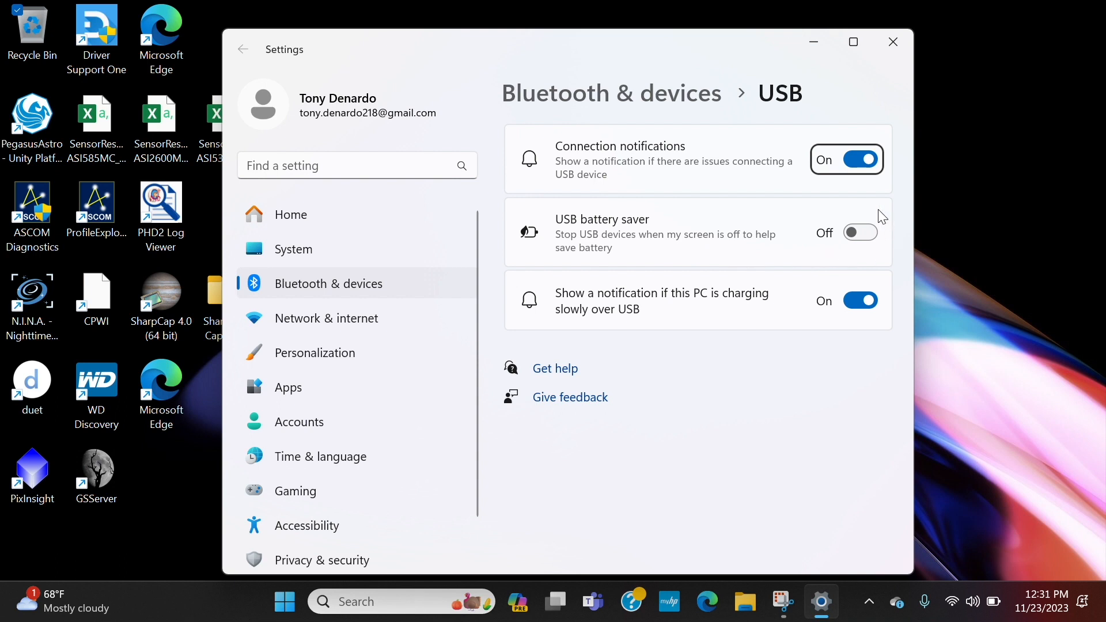
{"action": "mouse_move", "coordinate": [846, 210]}
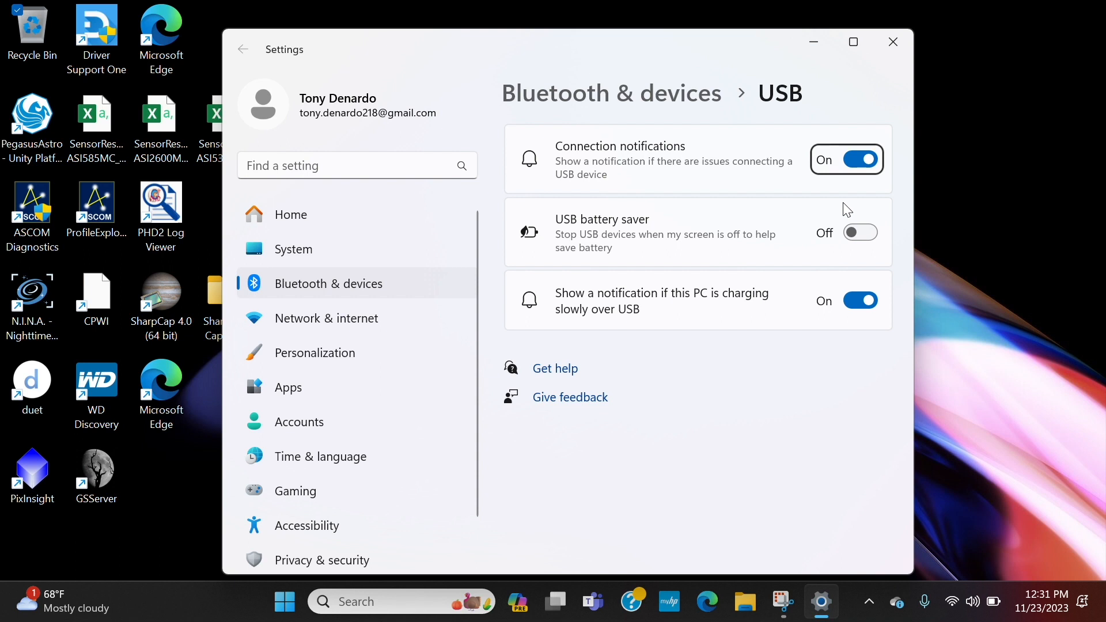
{"action": "left_click", "coordinate": [892, 41]}
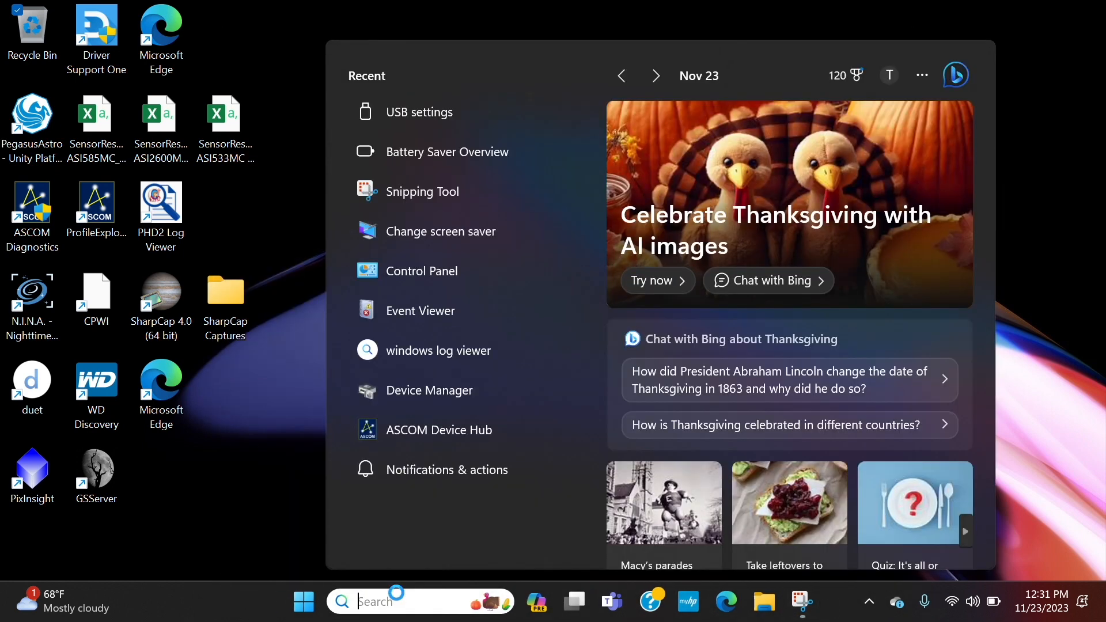
- Search for "batt" and open Settings on its Home page
{"action": "type", "text": "batt"}
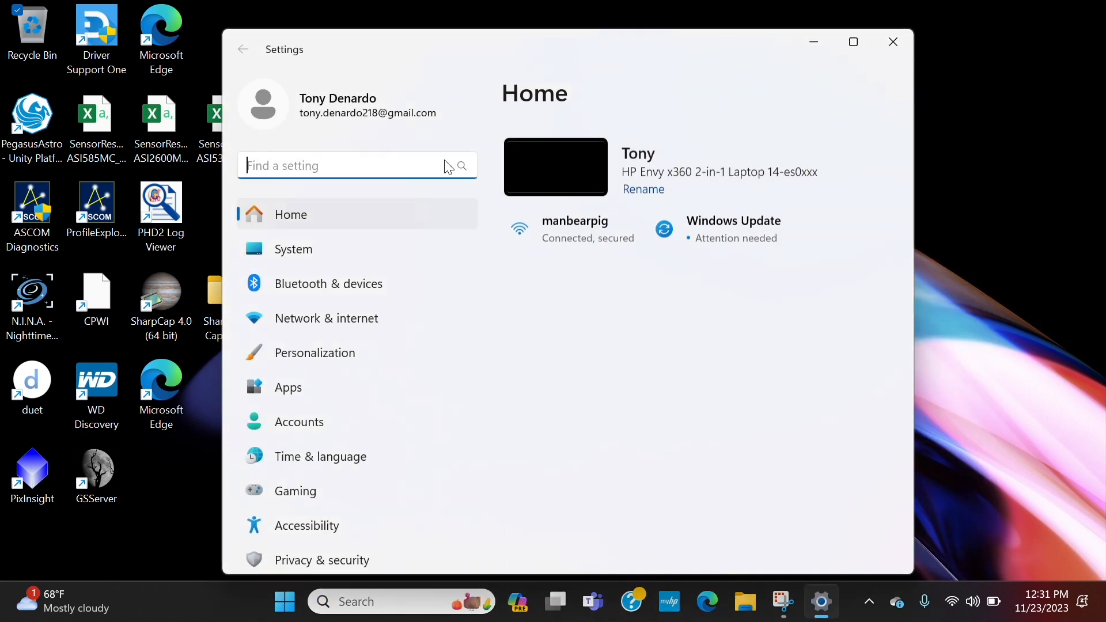
- Go to System > Power & battery and scroll to the power options
{"action": "left_click", "coordinate": [293, 249]}
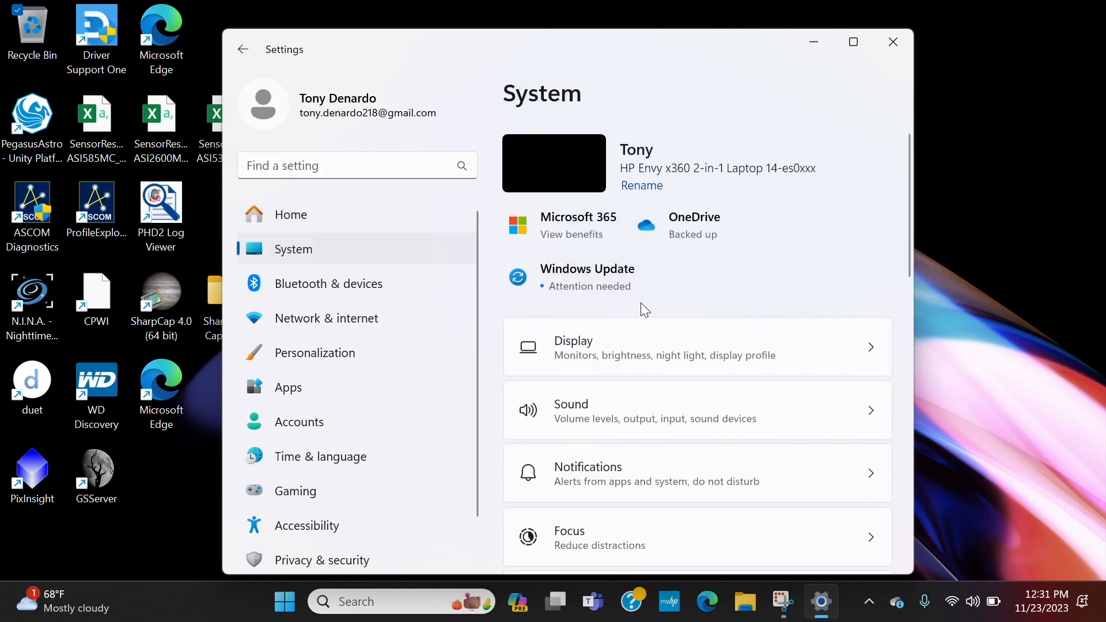
{"action": "scroll", "scroll_direction": "down", "scroll_amount": 3}
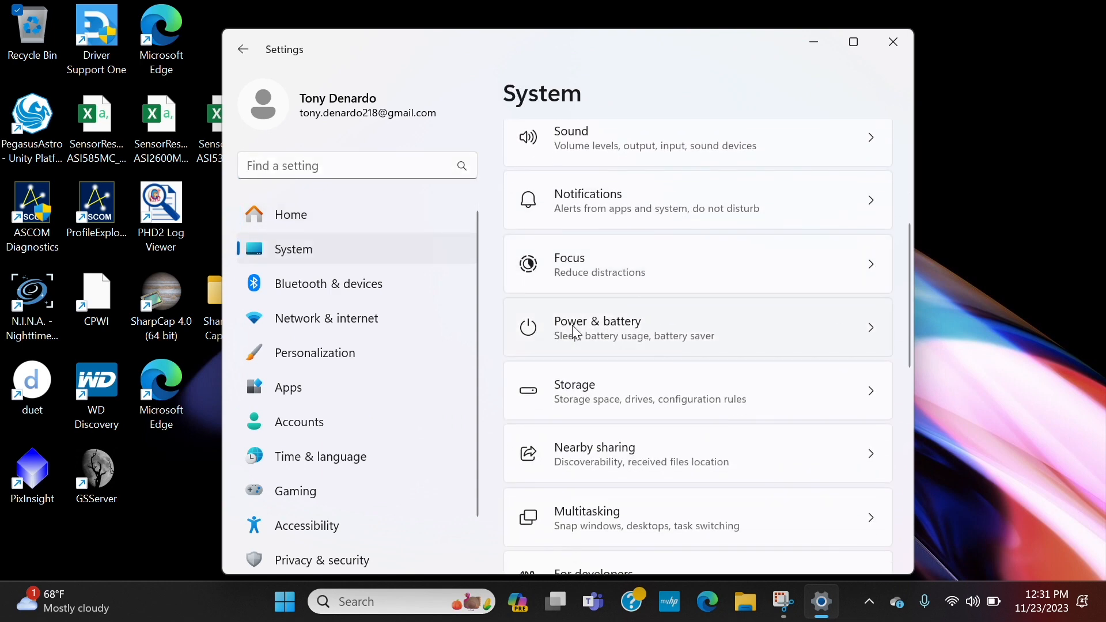
{"action": "left_click", "coordinate": [597, 327]}
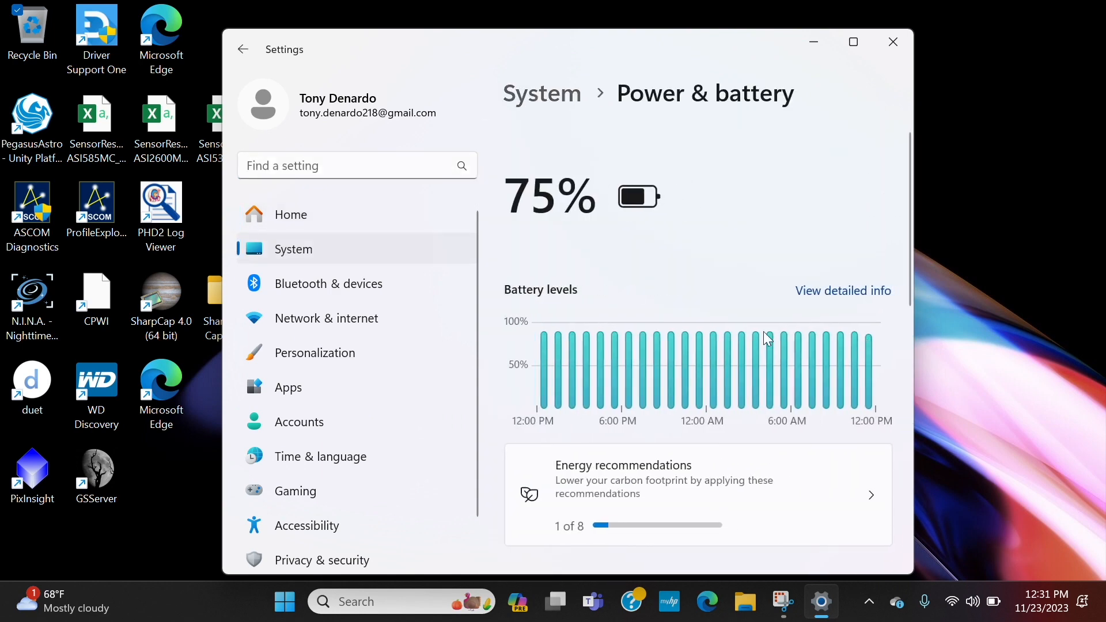
{"action": "scroll", "scroll_direction": "down", "scroll_amount": 3}
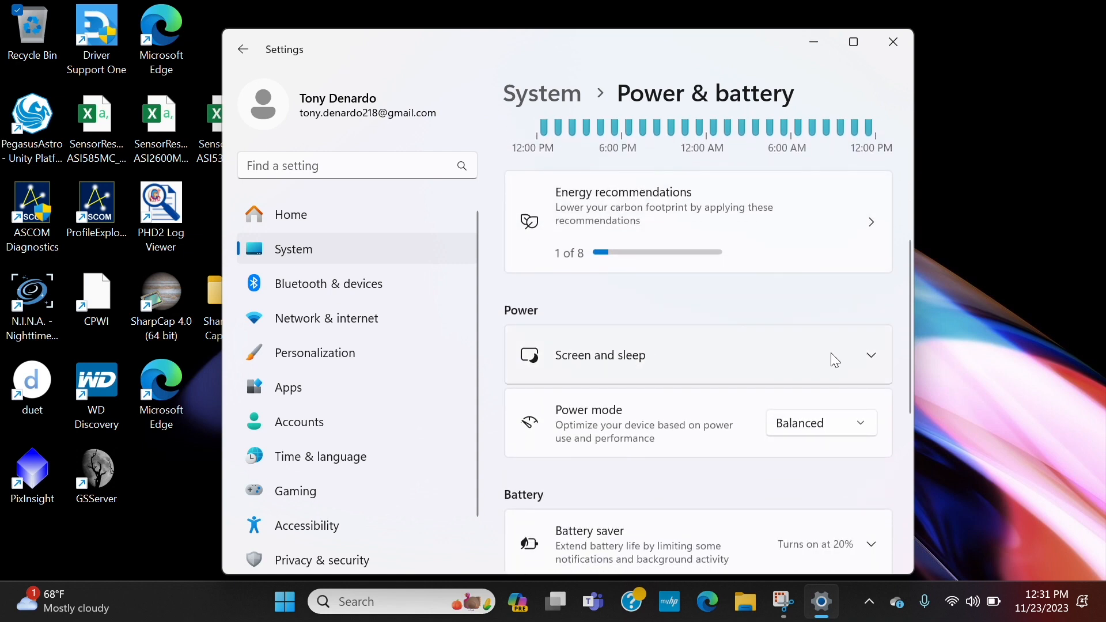
- Confirm all screen and sleep timeouts read Never, then close Settings
{"action": "left_click", "coordinate": [698, 355]}
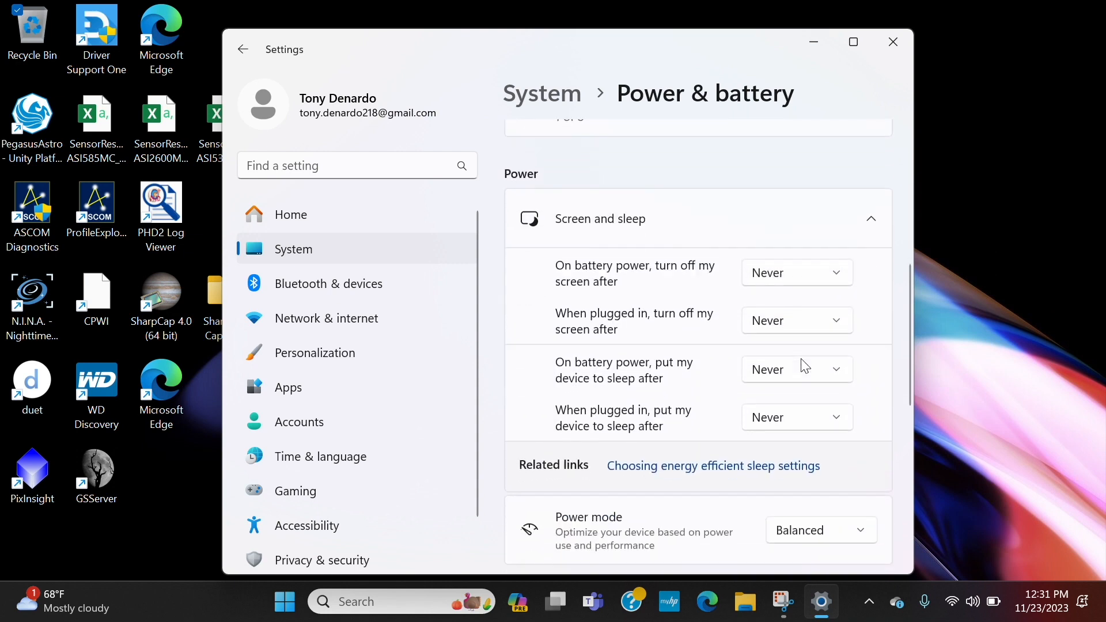
{"action": "mouse_move", "coordinate": [757, 430]}
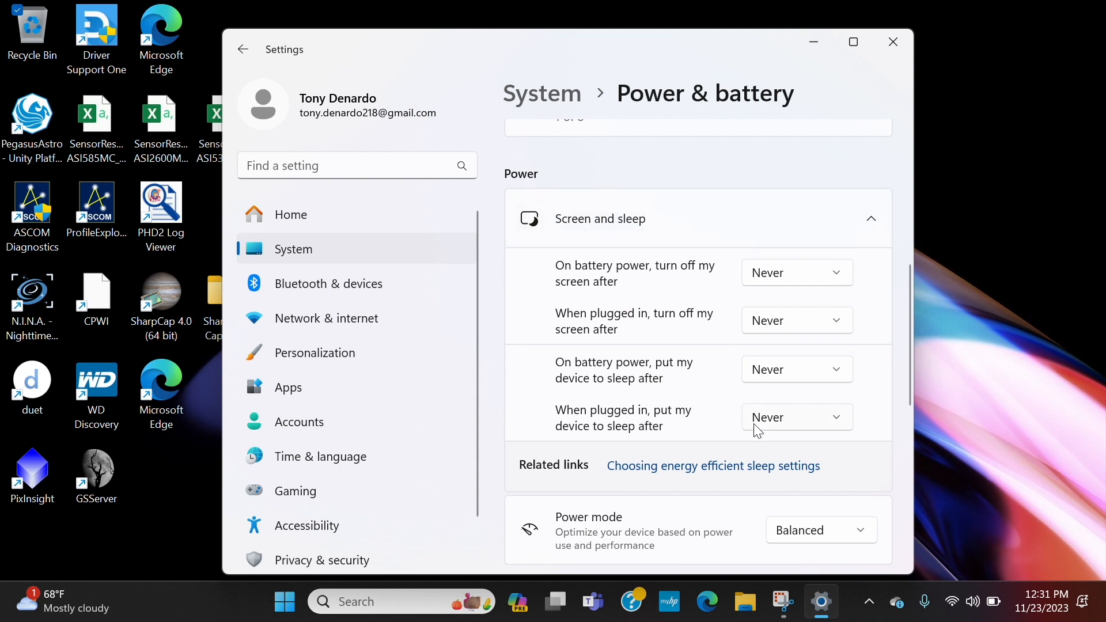
{"action": "mouse_move", "coordinate": [867, 381]}
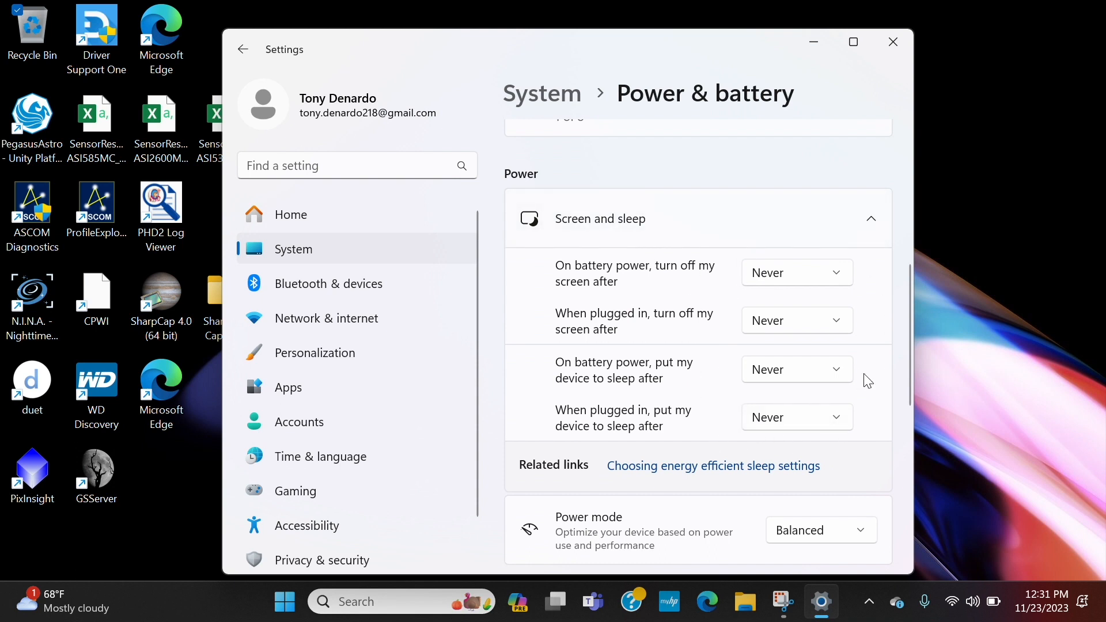
{"action": "mouse_move", "coordinate": [742, 299]}
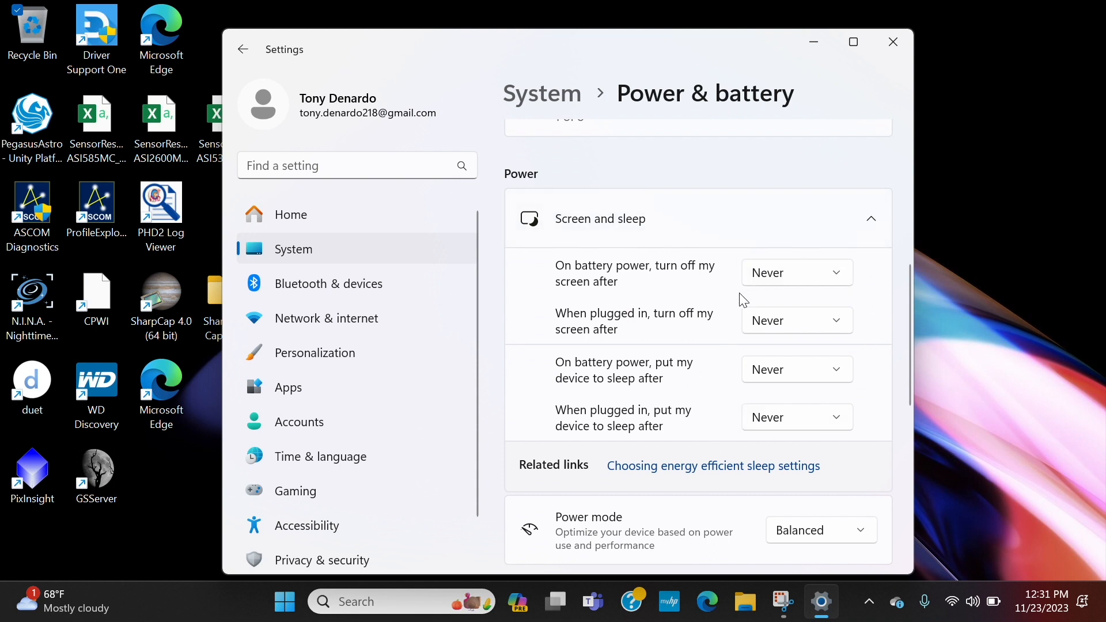
{"action": "mouse_move", "coordinate": [729, 337]}
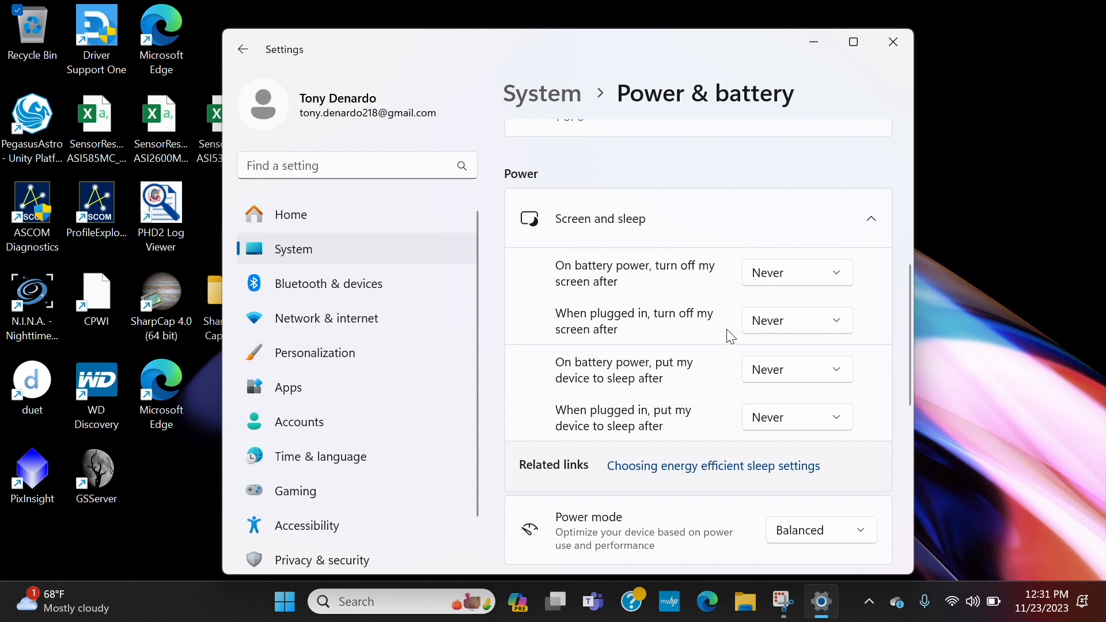
{"action": "mouse_move", "coordinate": [590, 406]}
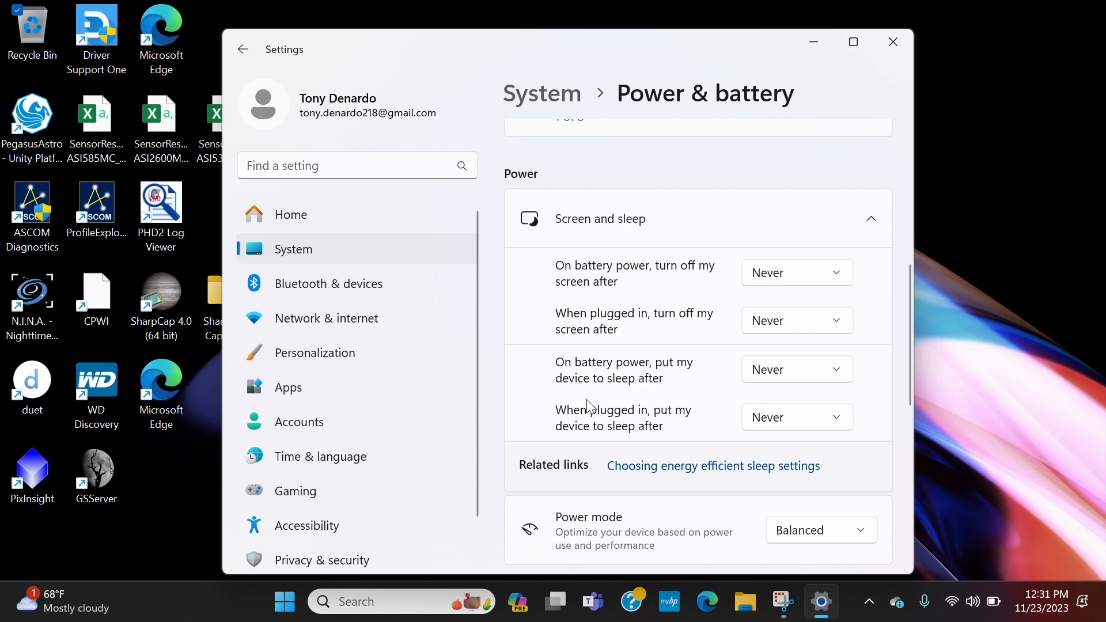
{"action": "mouse_move", "coordinate": [709, 388]}
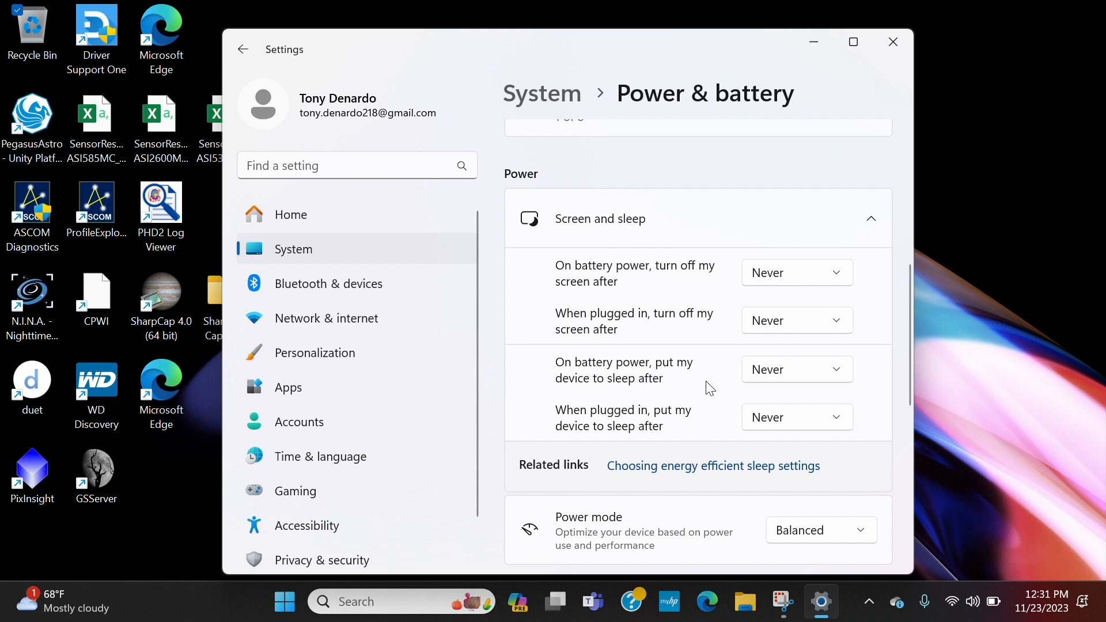
{"action": "mouse_move", "coordinate": [621, 377]}
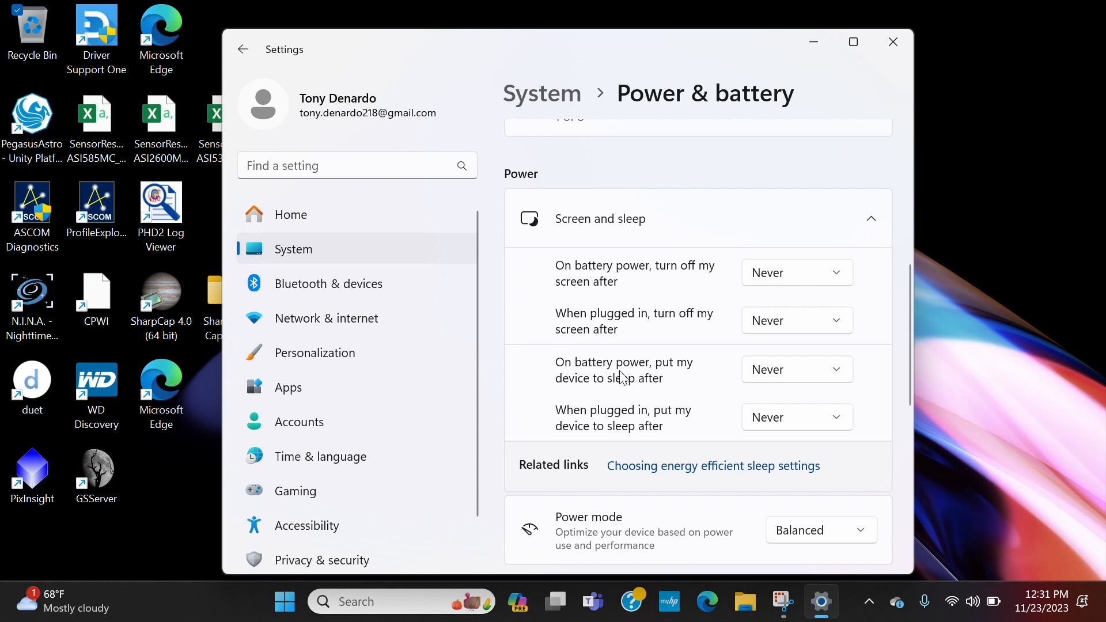
{"action": "mouse_move", "coordinate": [625, 320]}
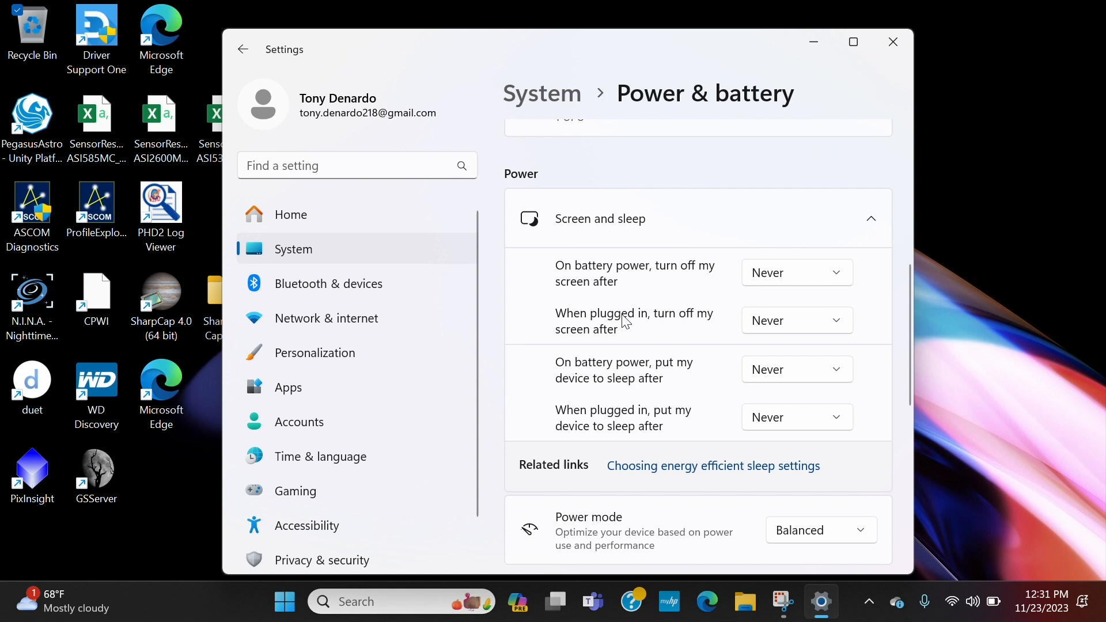
{"action": "mouse_move", "coordinate": [874, 374]}
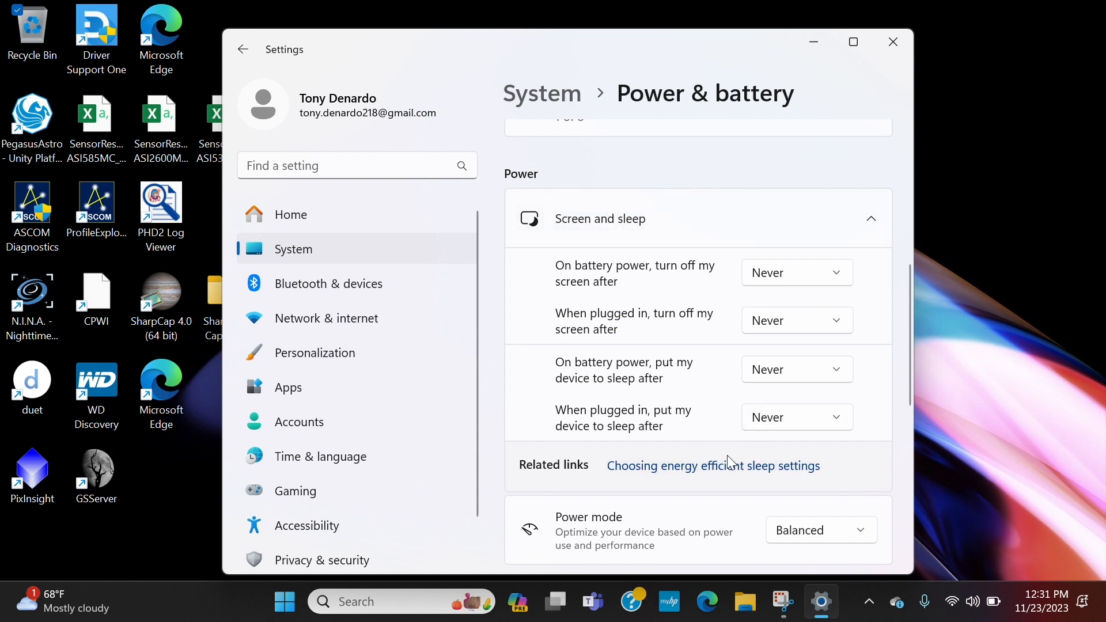
{"action": "mouse_move", "coordinate": [747, 445]}
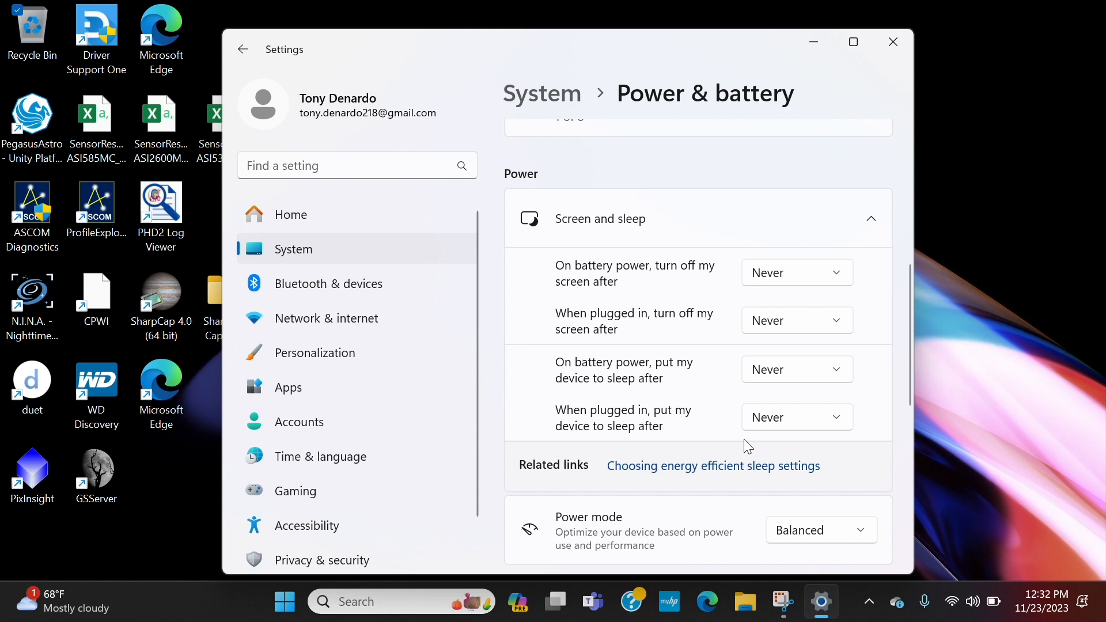
{"action": "mouse_move", "coordinate": [801, 444]}
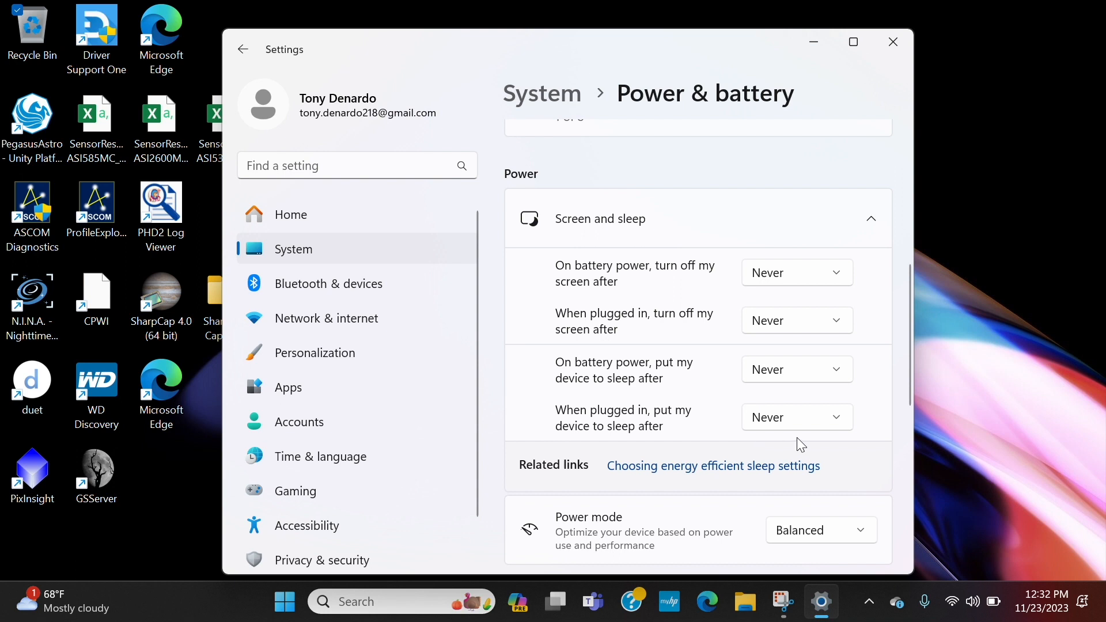
{"action": "mouse_move", "coordinate": [846, 282]}
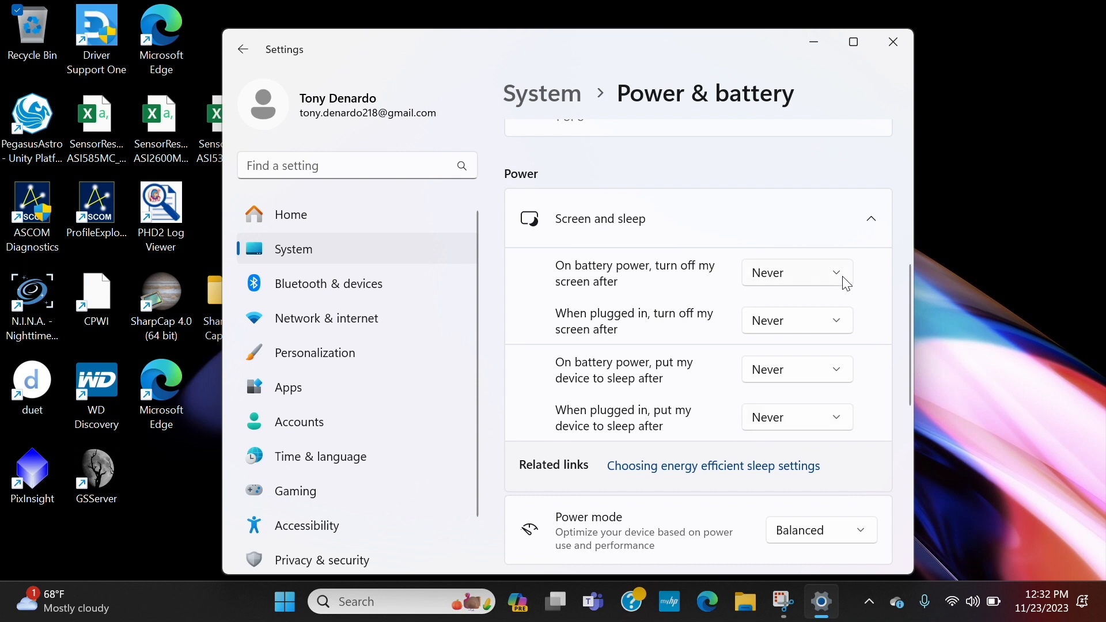
{"action": "mouse_move", "coordinate": [880, 103]}
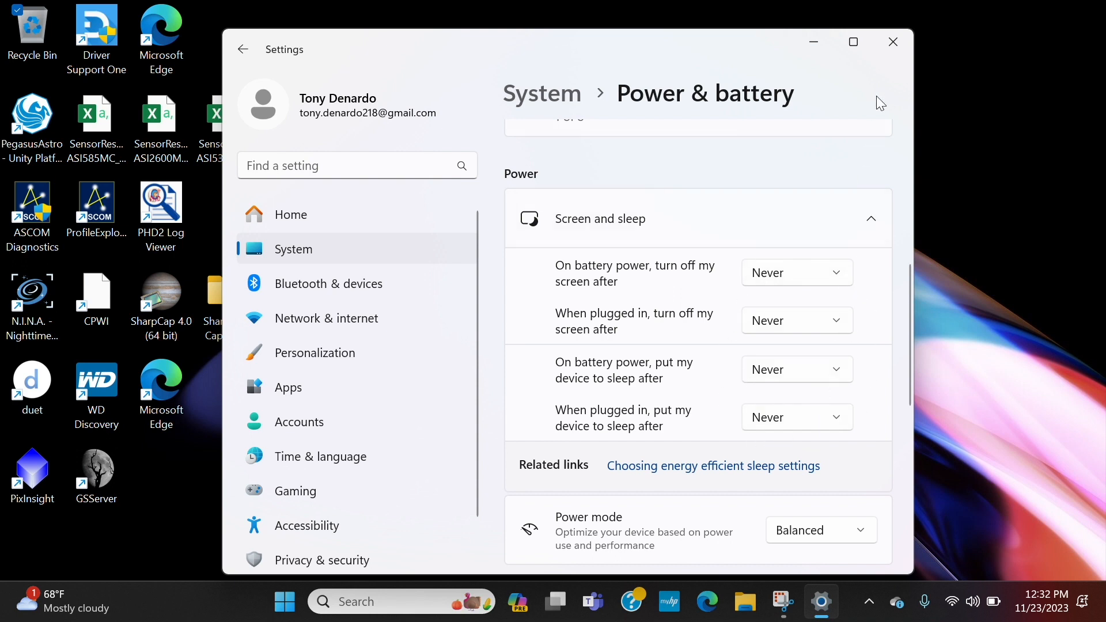
{"action": "left_click", "coordinate": [893, 41]}
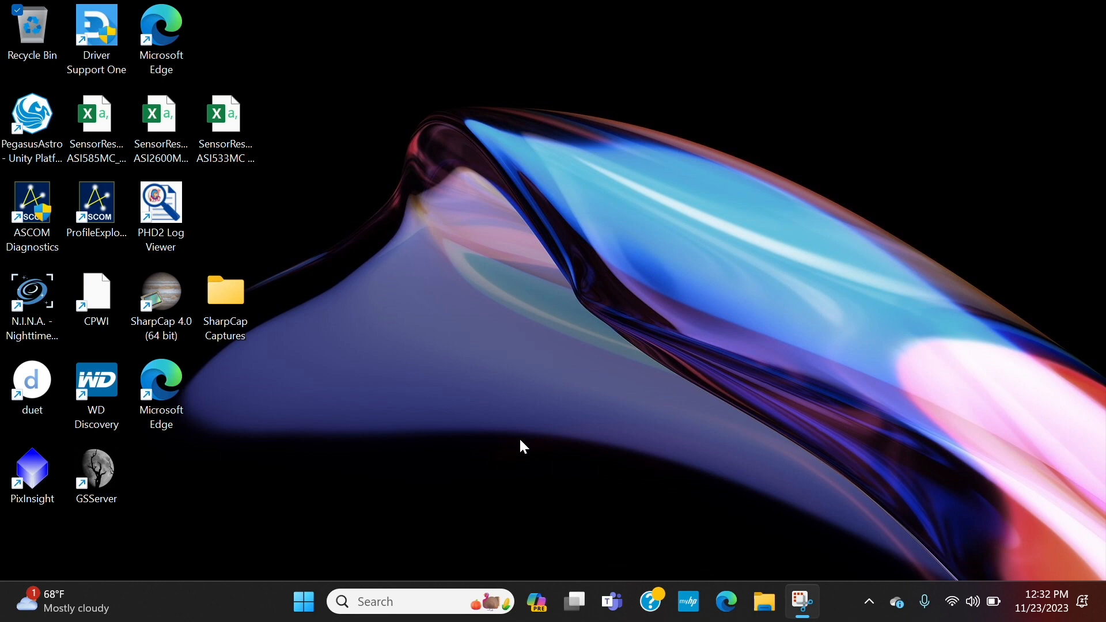
{"action": "mouse_move", "coordinate": [487, 469]}
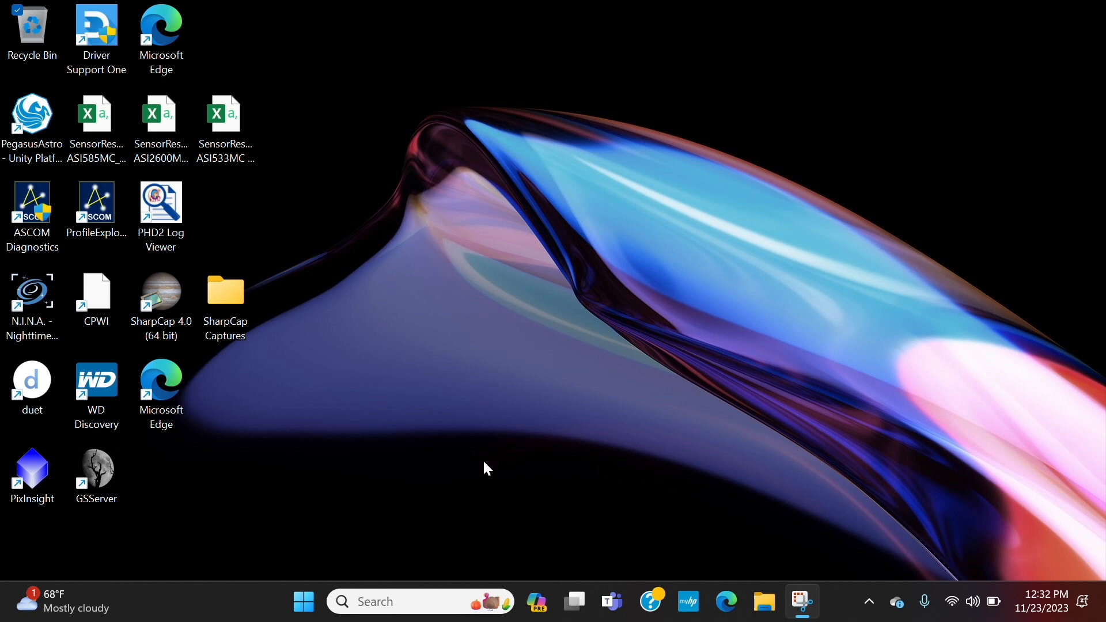
{"action": "mouse_move", "coordinate": [493, 470]}
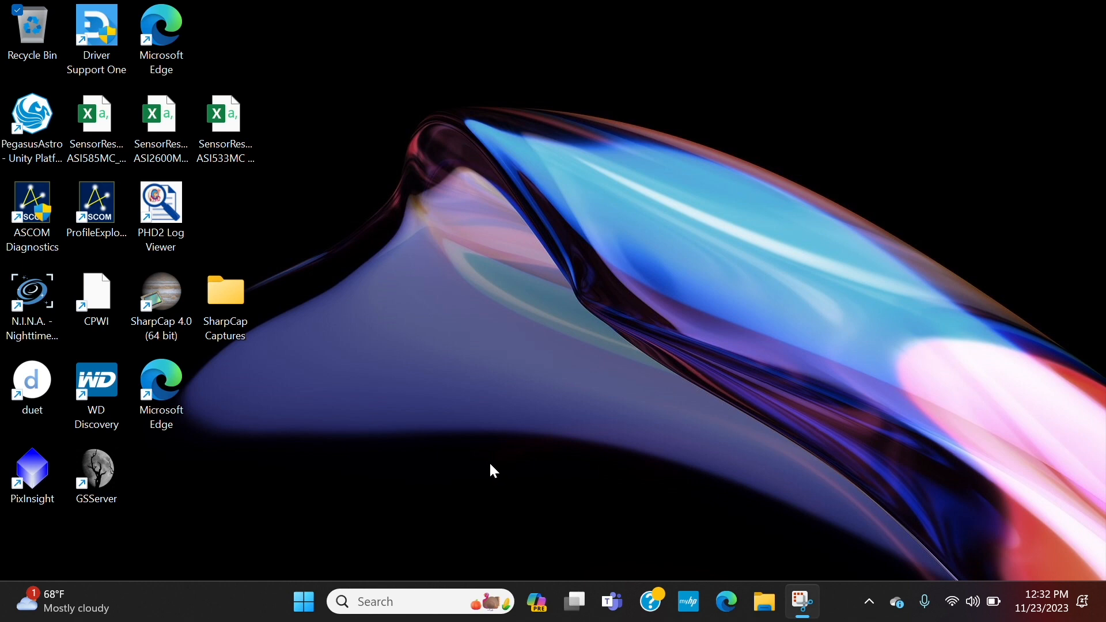
{"action": "mouse_move", "coordinate": [372, 513]}
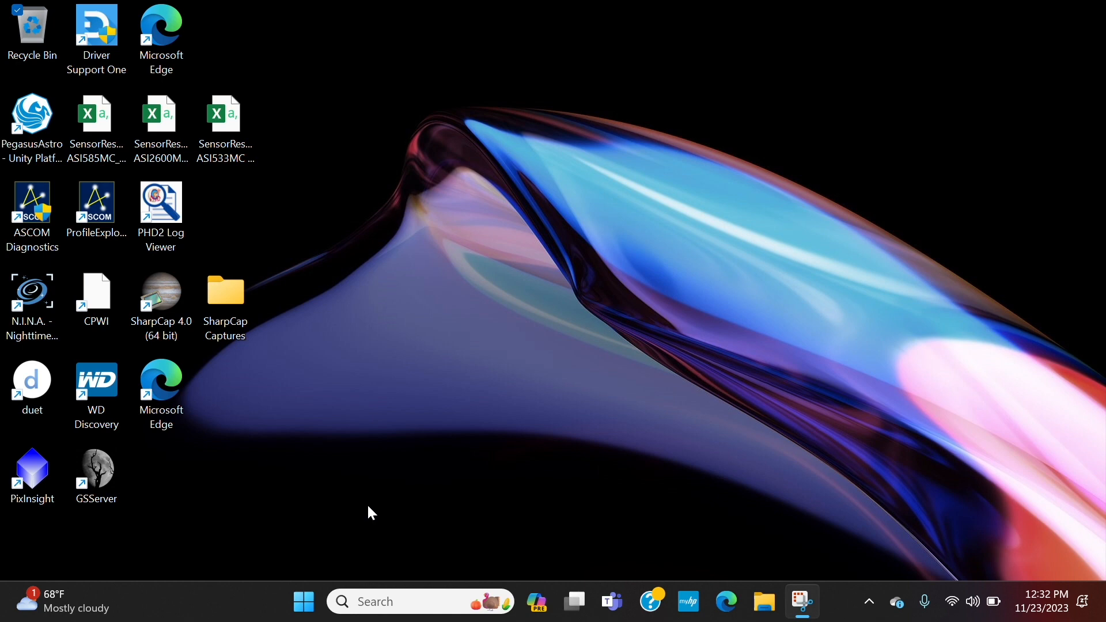
{"action": "mouse_move", "coordinate": [384, 578]}
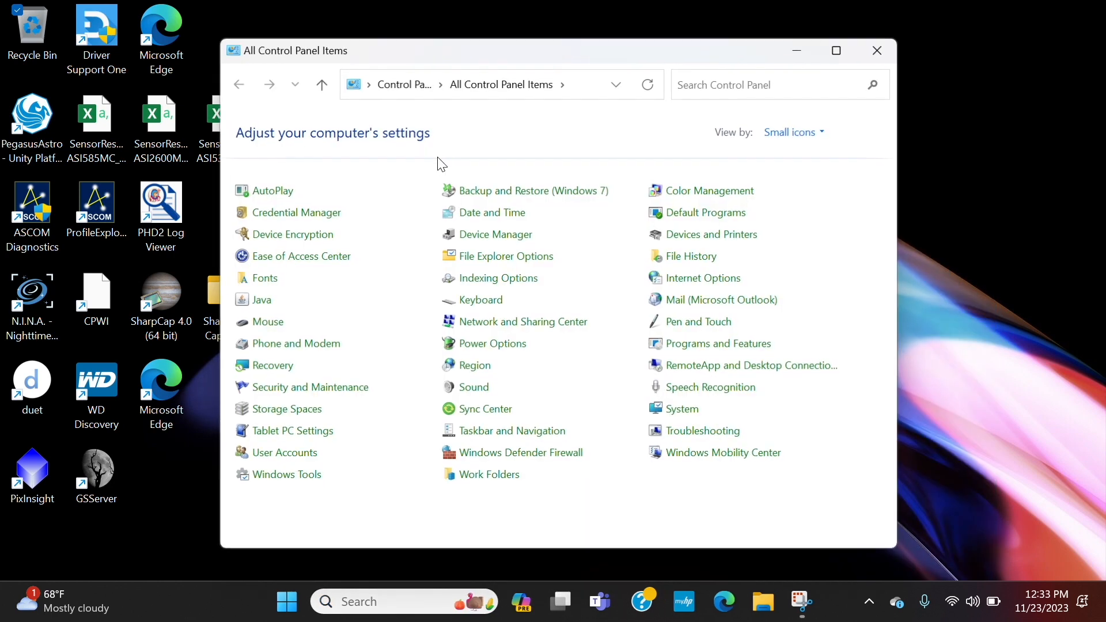
{"action": "mouse_move", "coordinate": [719, 343]}
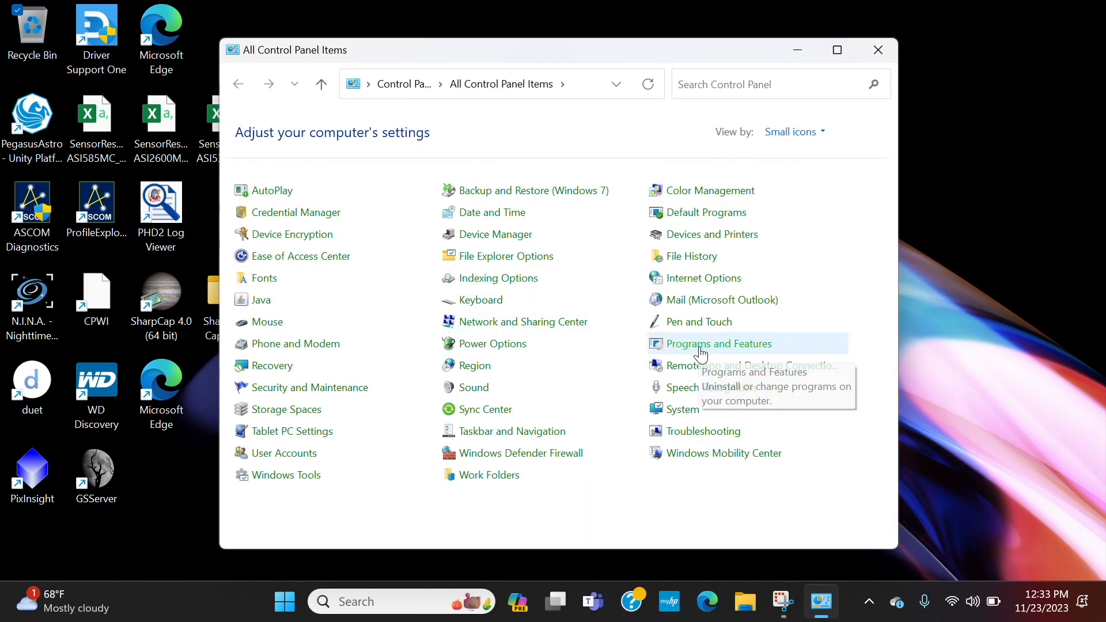
- Open Programs and Features from the Small icons Control Panel
{"action": "left_click", "coordinate": [718, 343]}
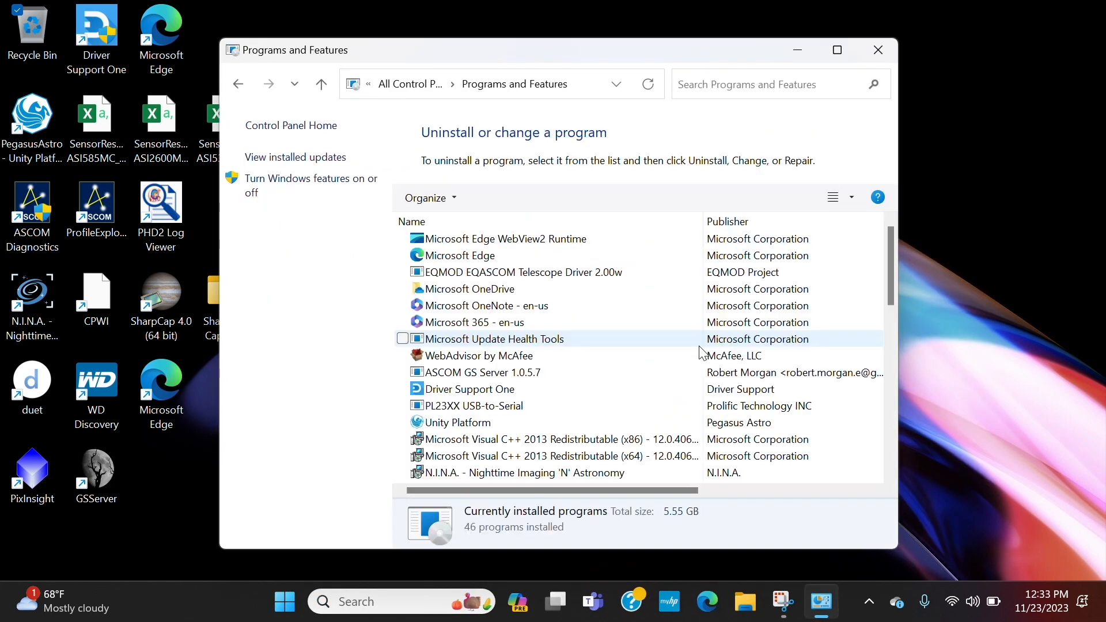
{"action": "left_click", "coordinate": [474, 405]}
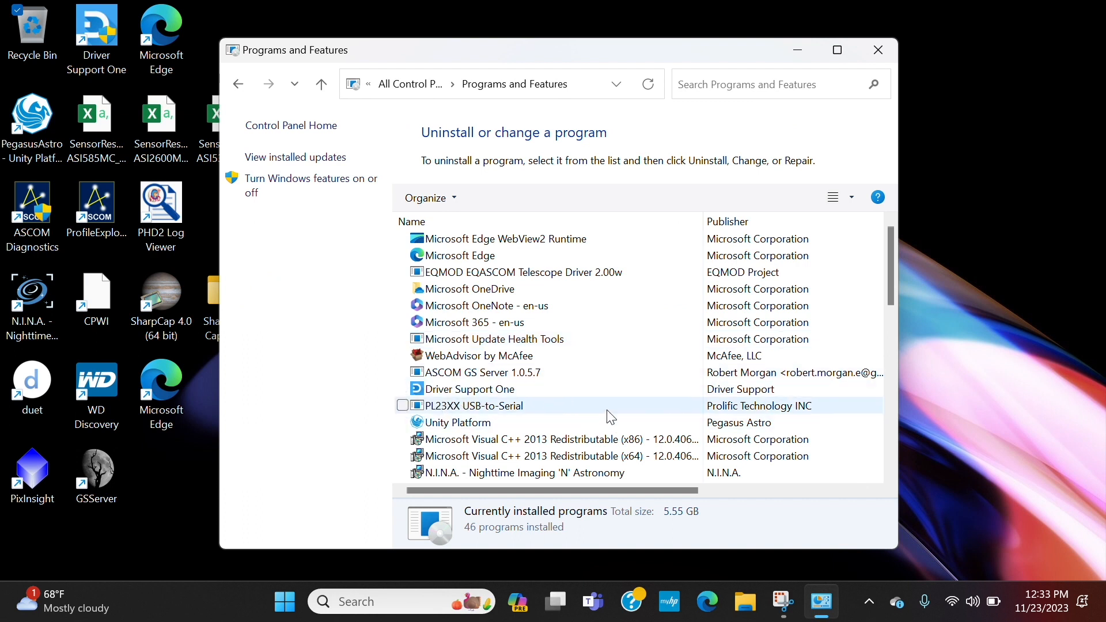
{"action": "mouse_move", "coordinate": [431, 411]}
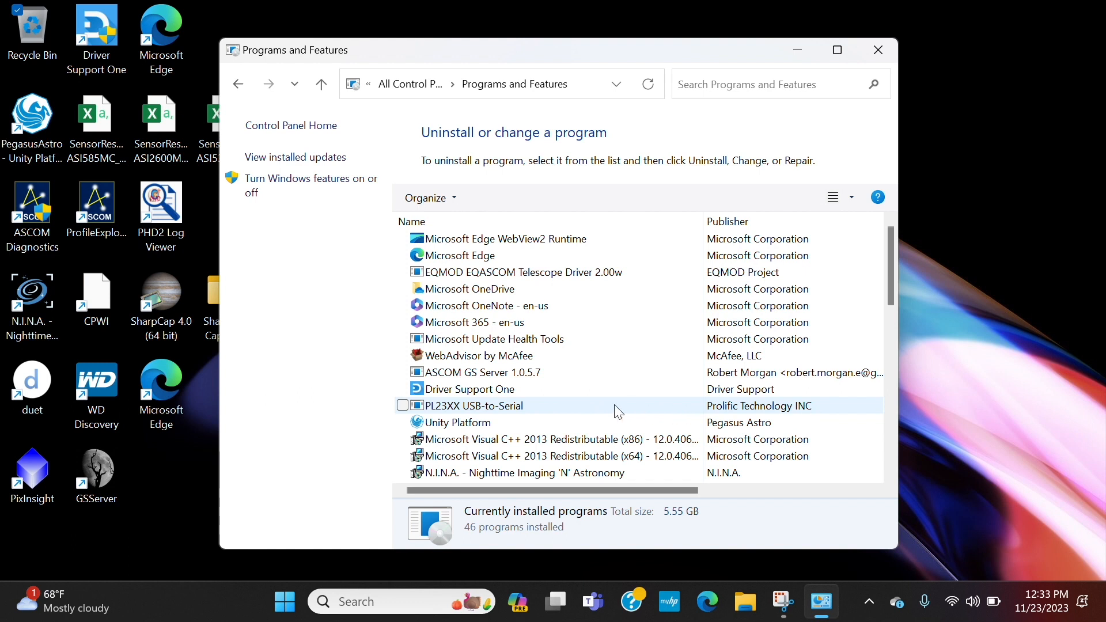
{"action": "mouse_move", "coordinate": [417, 409]}
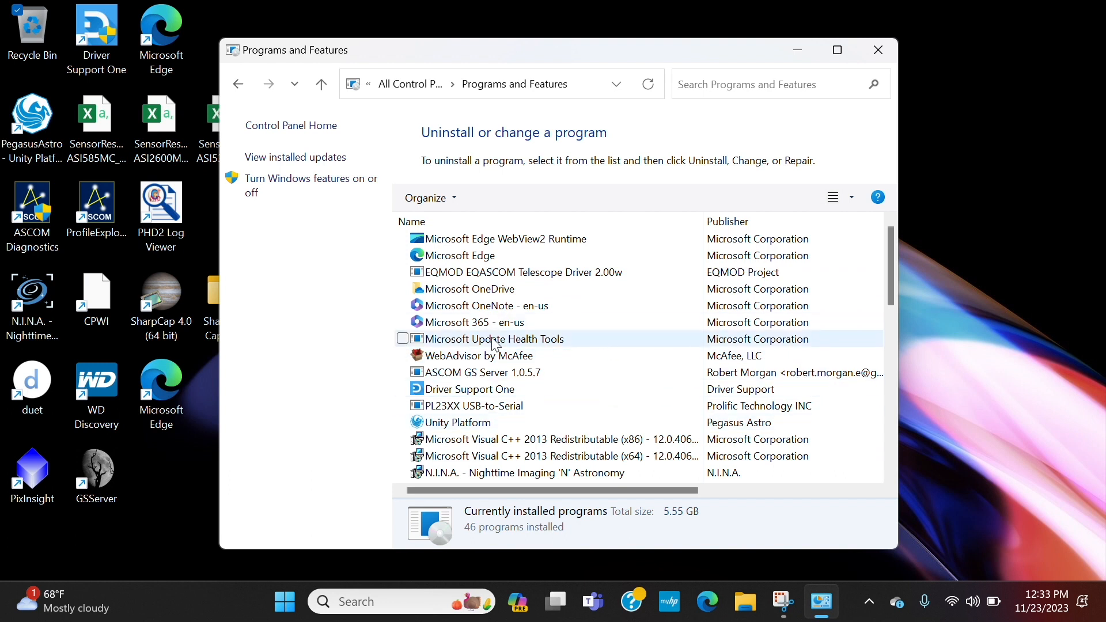
{"action": "mouse_move", "coordinate": [508, 373]}
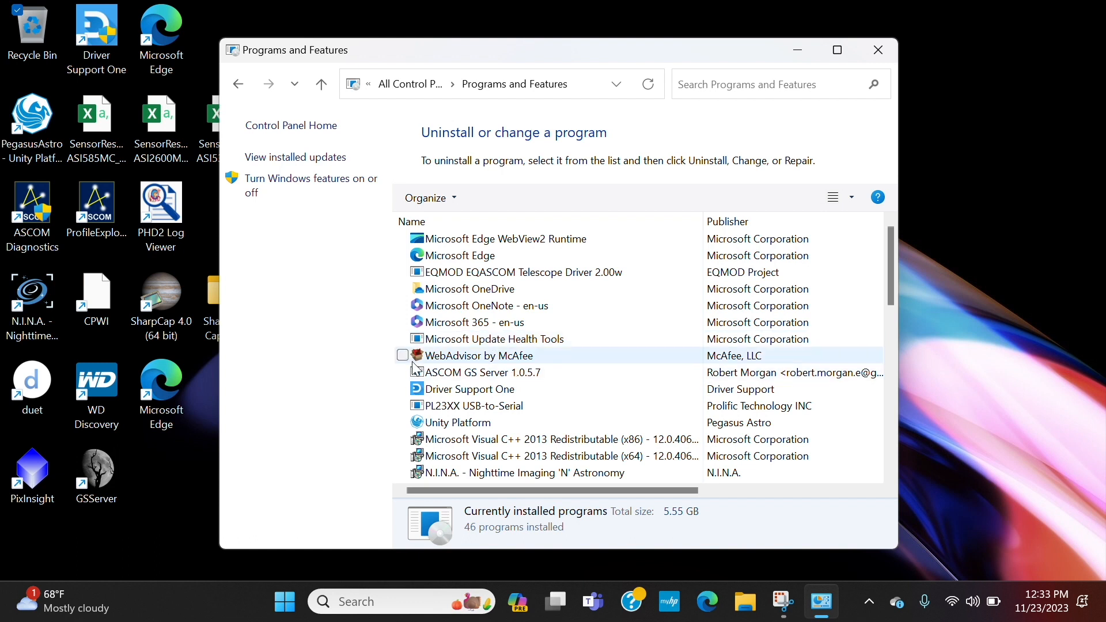
{"action": "mouse_move", "coordinate": [364, 402]}
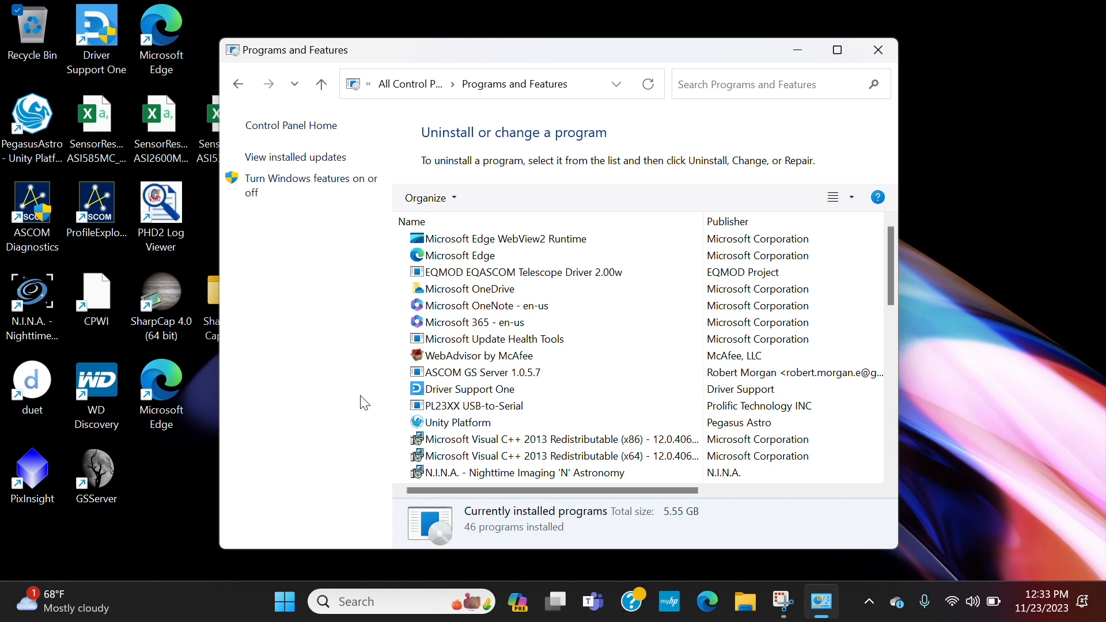
{"action": "mouse_move", "coordinate": [386, 387]}
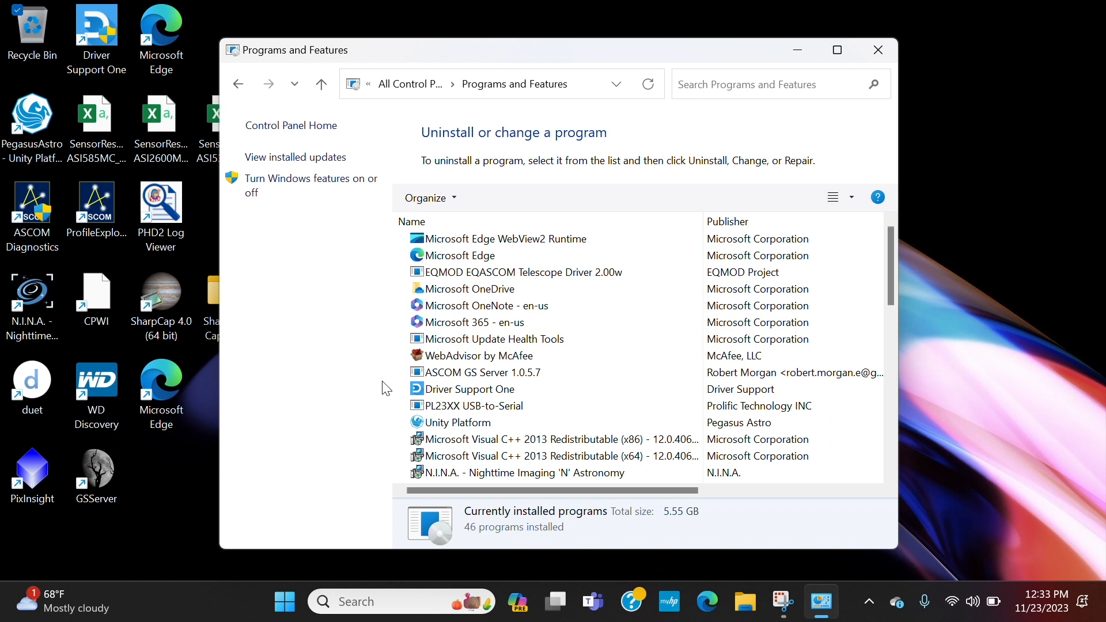
{"action": "mouse_move", "coordinate": [366, 446]}
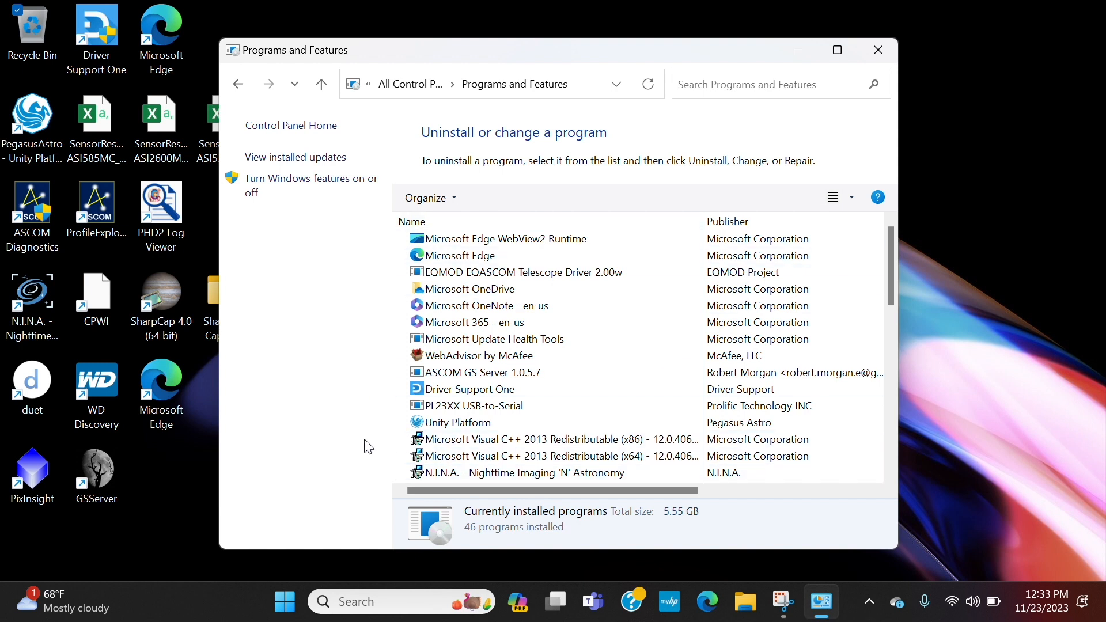
{"action": "left_click", "coordinate": [458, 422]}
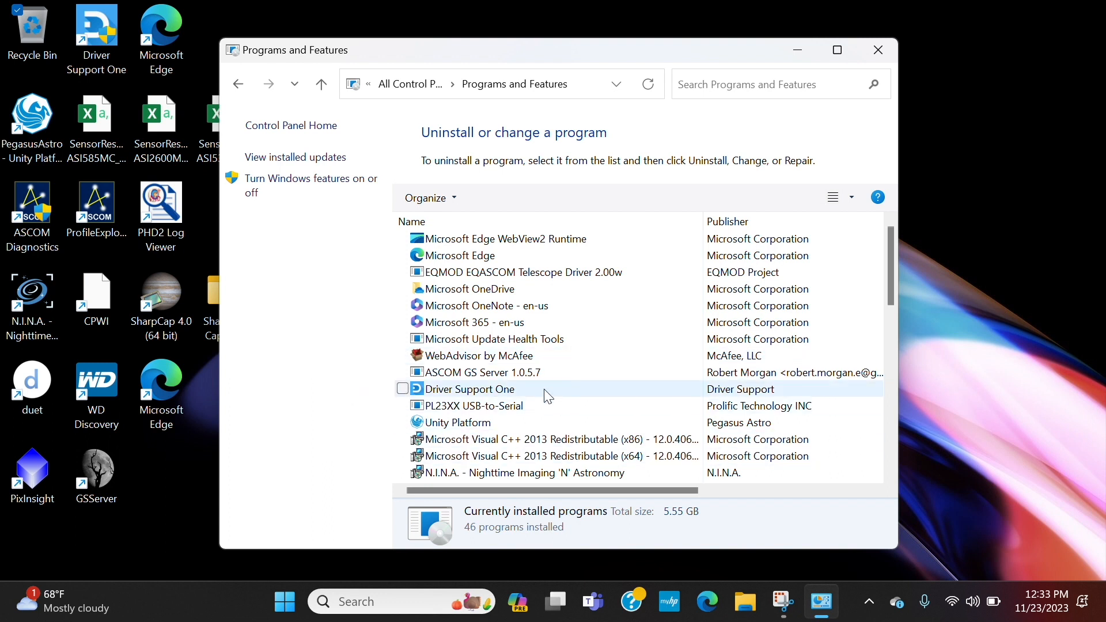
{"action": "mouse_move", "coordinate": [385, 396]}
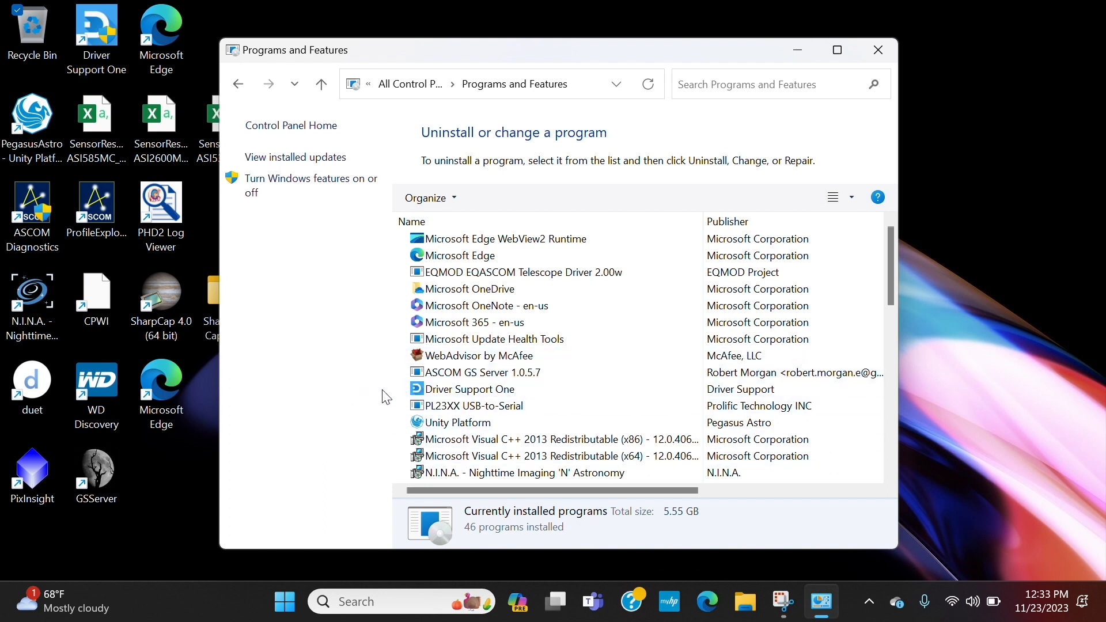